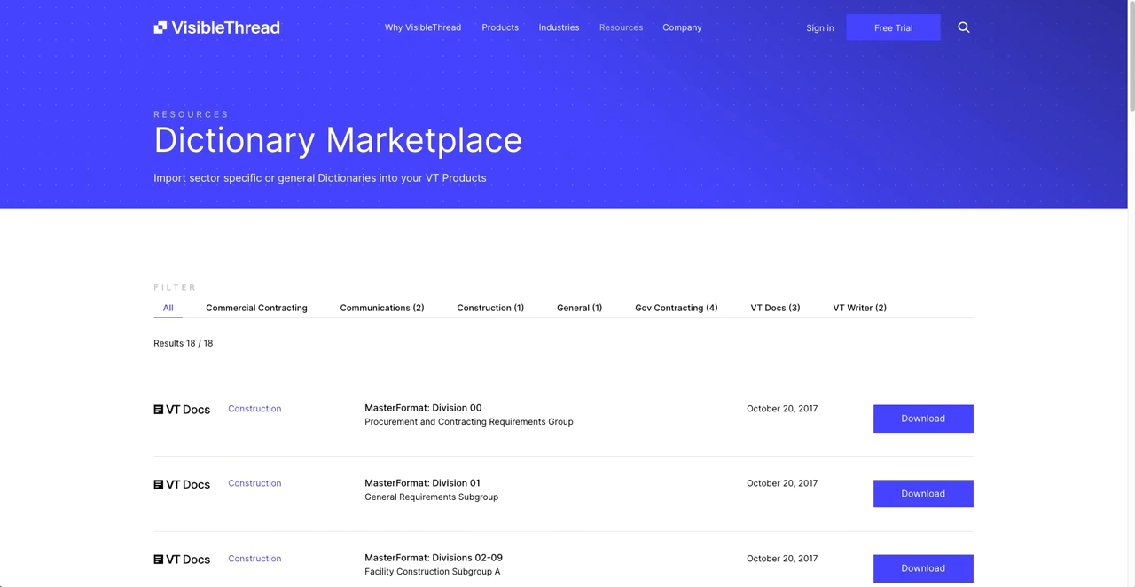
# - Open the site's resources and scroll the Dictionary Marketplace to COVID-19 Watch Words
pyautogui.click(620, 27)
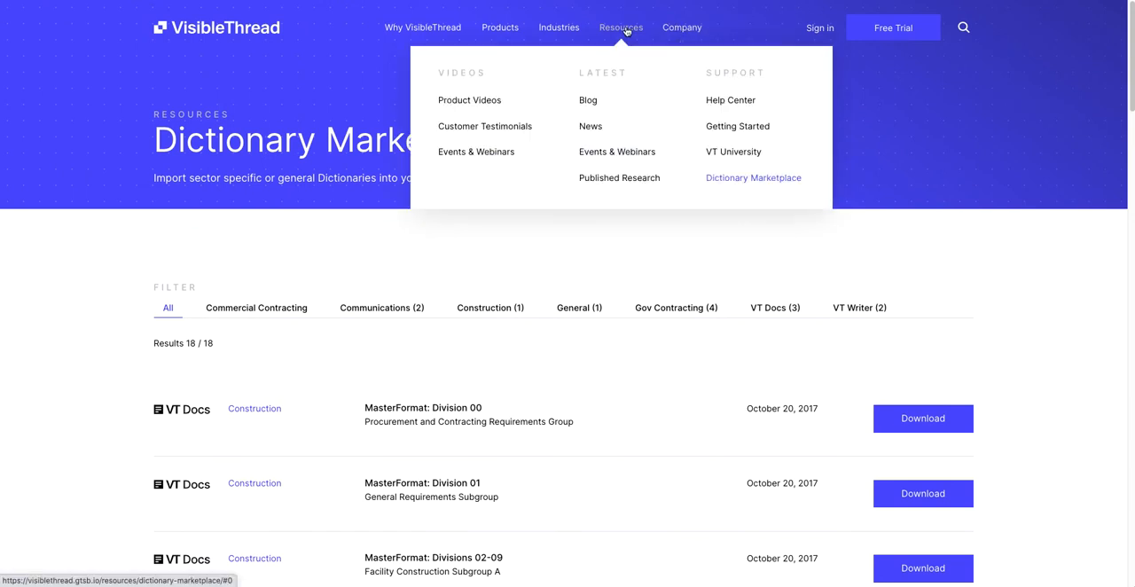
pyautogui.moveTo(725, 89)
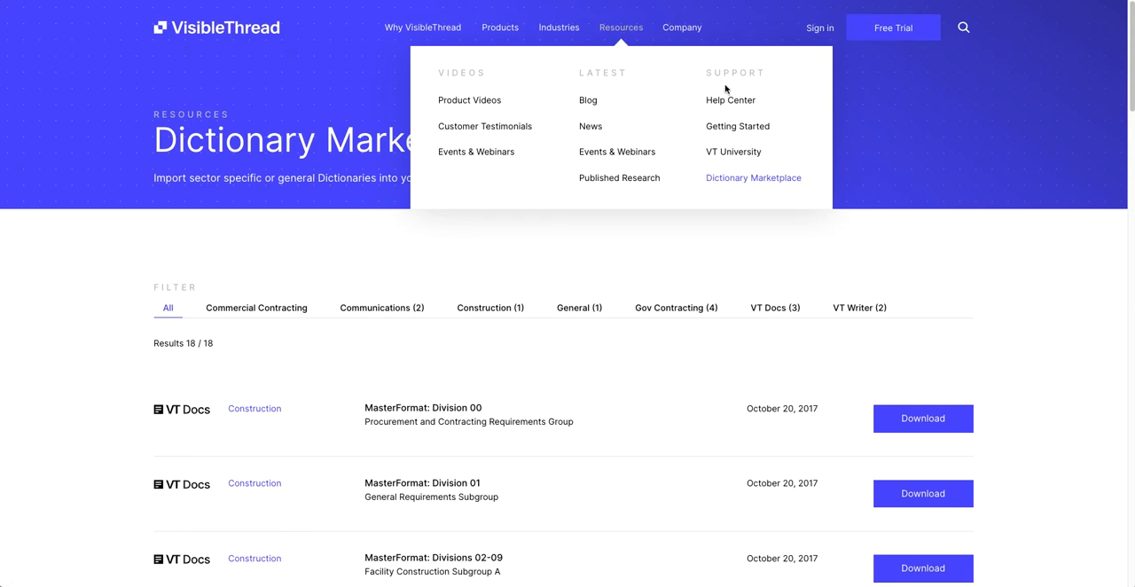
pyautogui.moveTo(753, 177)
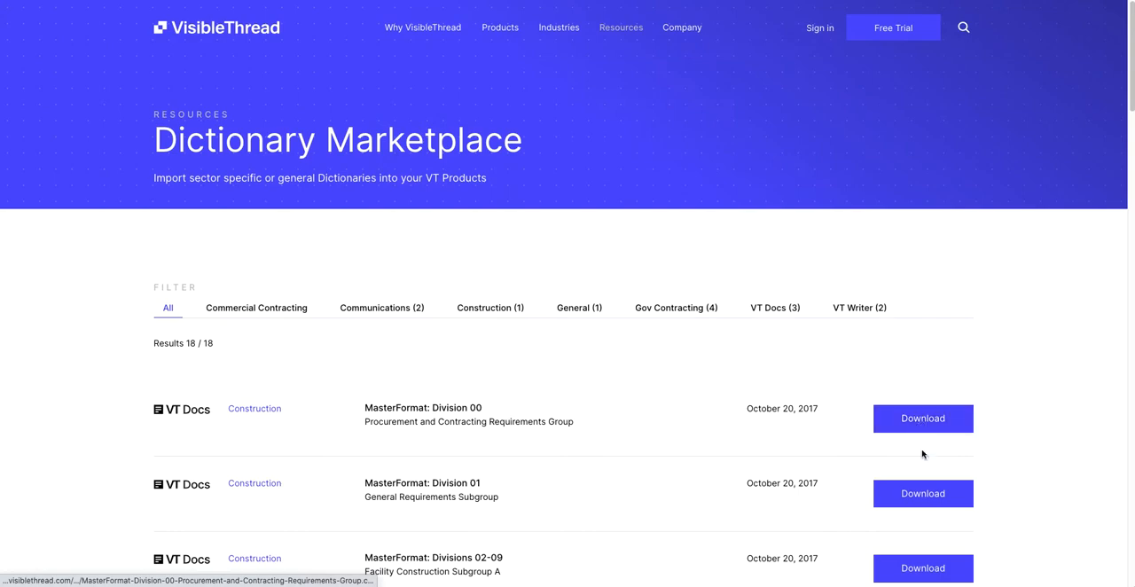
pyautogui.scroll(-3)
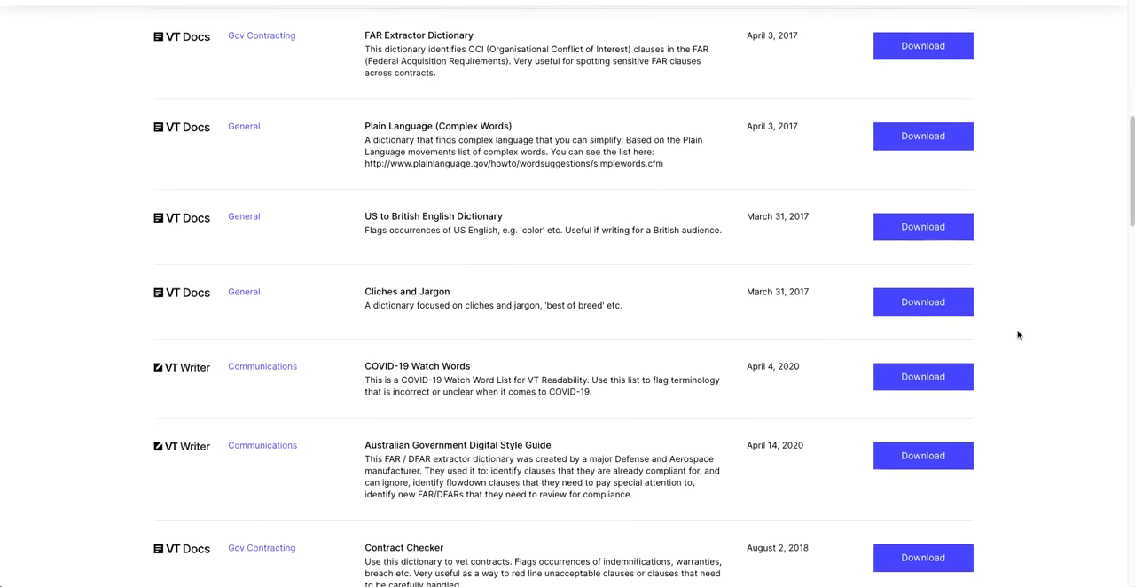
pyautogui.scroll(-3)
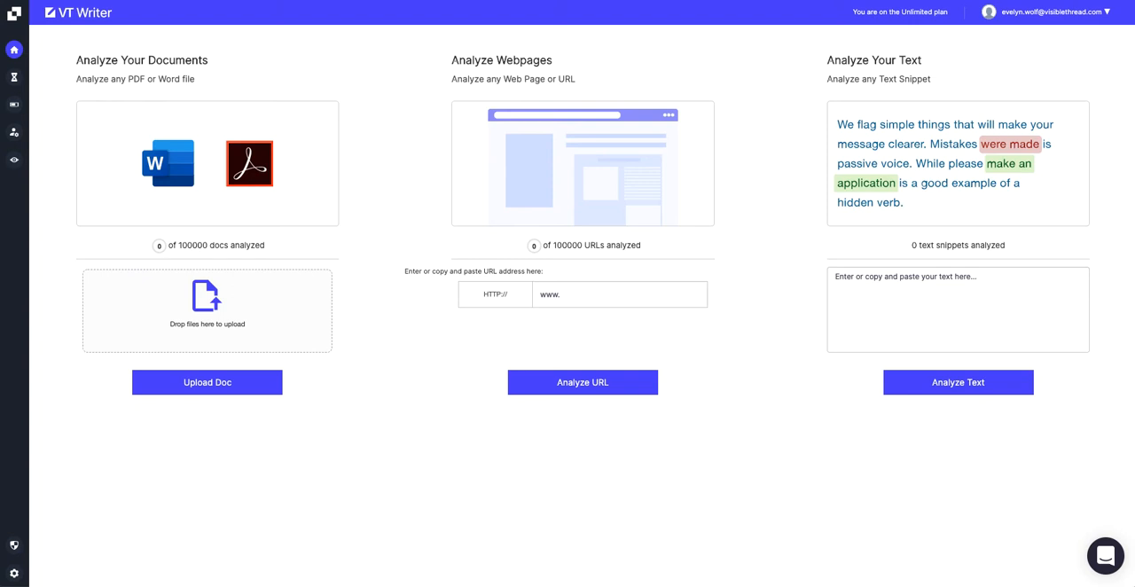
pyautogui.moveTo(14, 573)
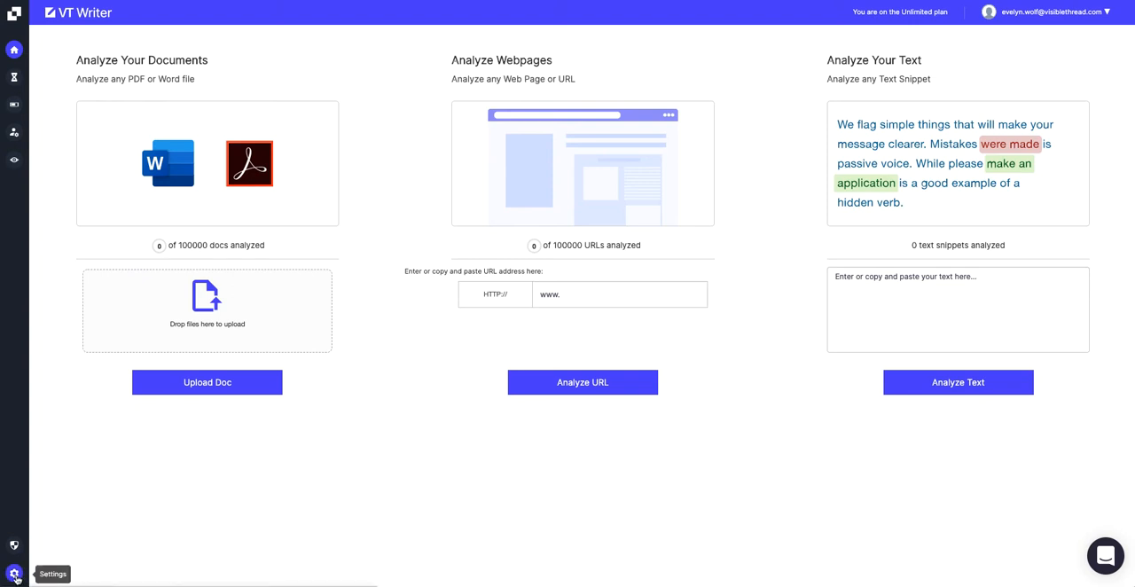
# - Go to Settings via the sidebar gear and choose the Watch Words page
pyautogui.click(13, 571)
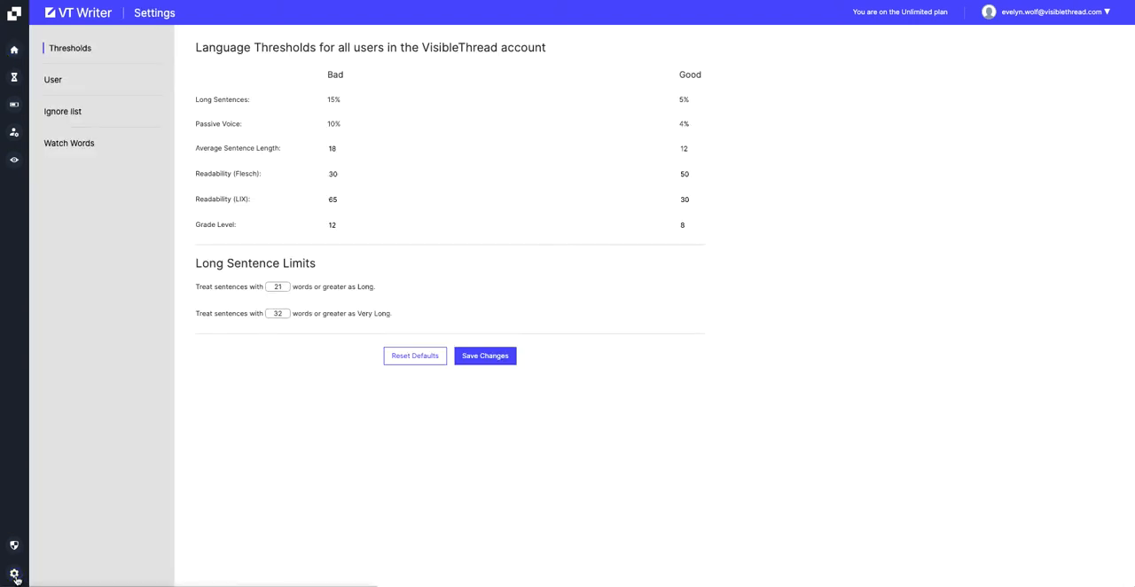
pyautogui.click(69, 142)
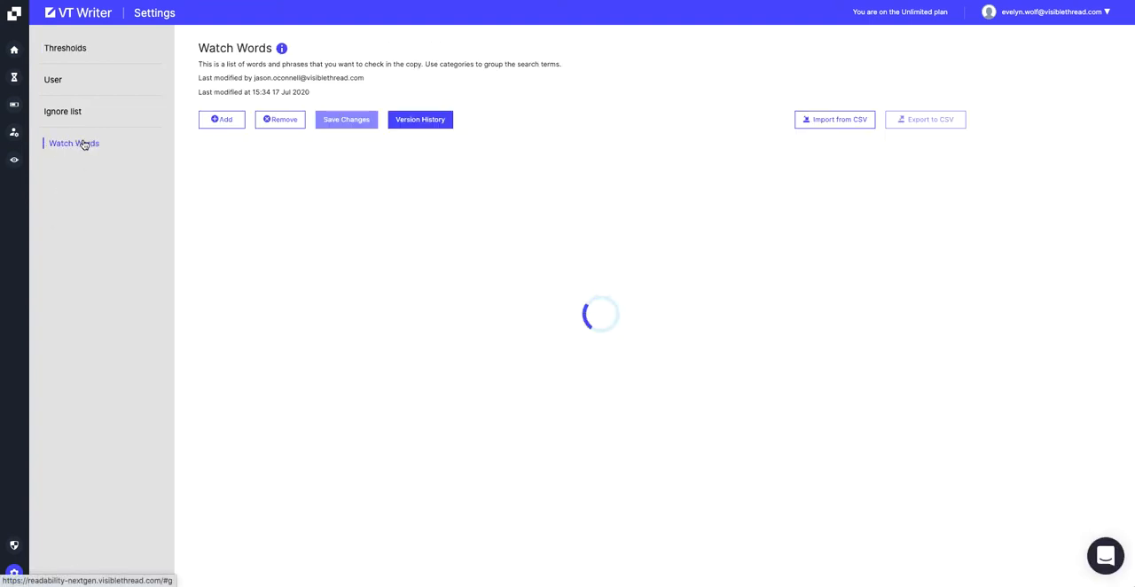
# - Launch Import from CSV to bring up the append-or-overwrite import dialog
pyautogui.click(73, 143)
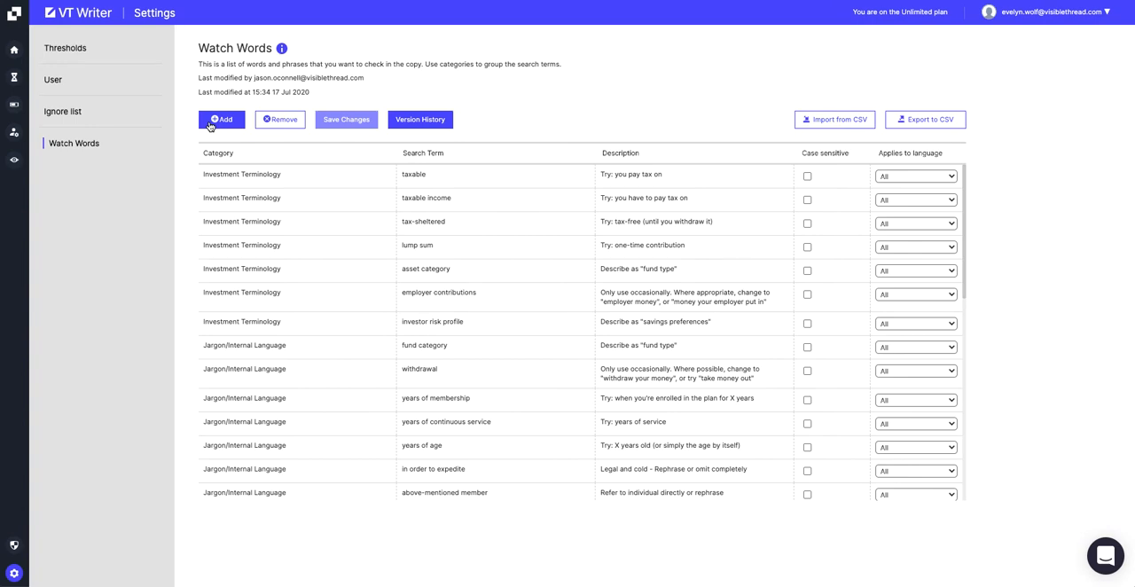
pyautogui.click(834, 119)
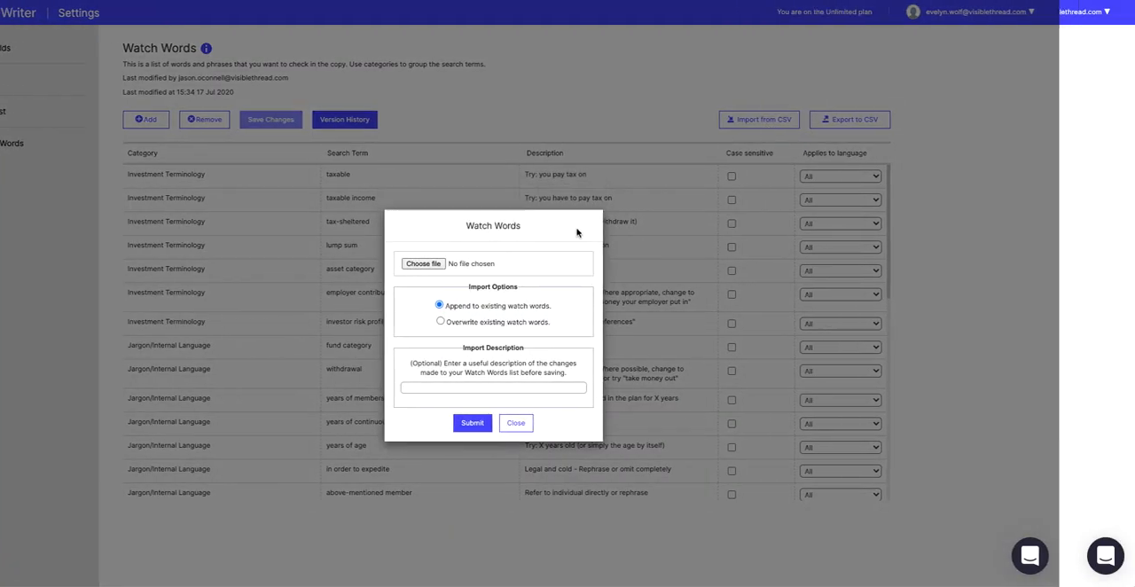
pyautogui.click(515, 422)
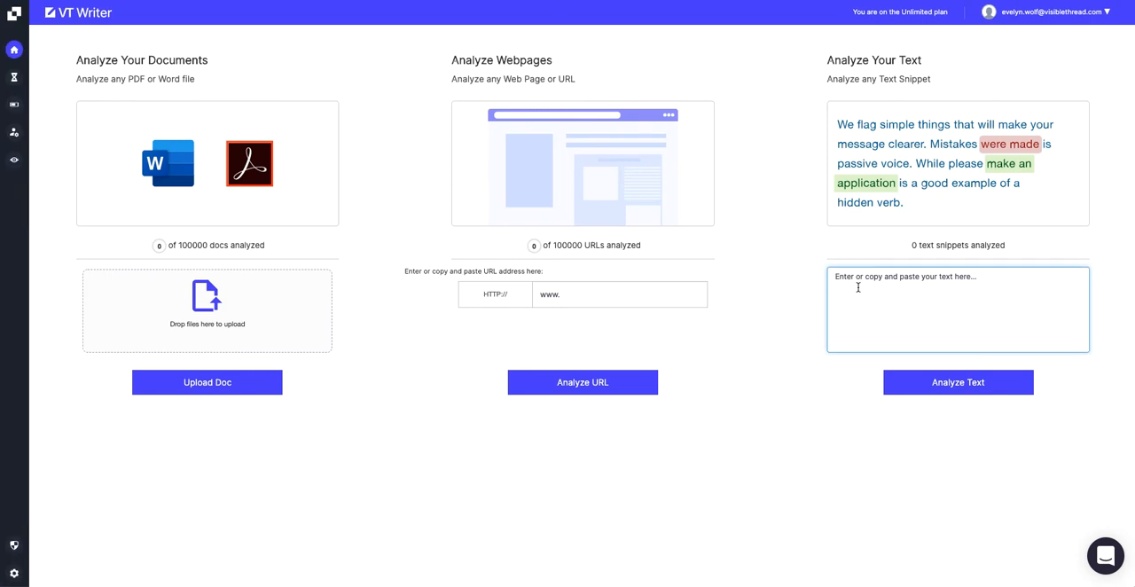
# - Enter 'Please stay safe from coronavirus' in Analyze Your Text and run Analyze Text
pyautogui.write('Please')
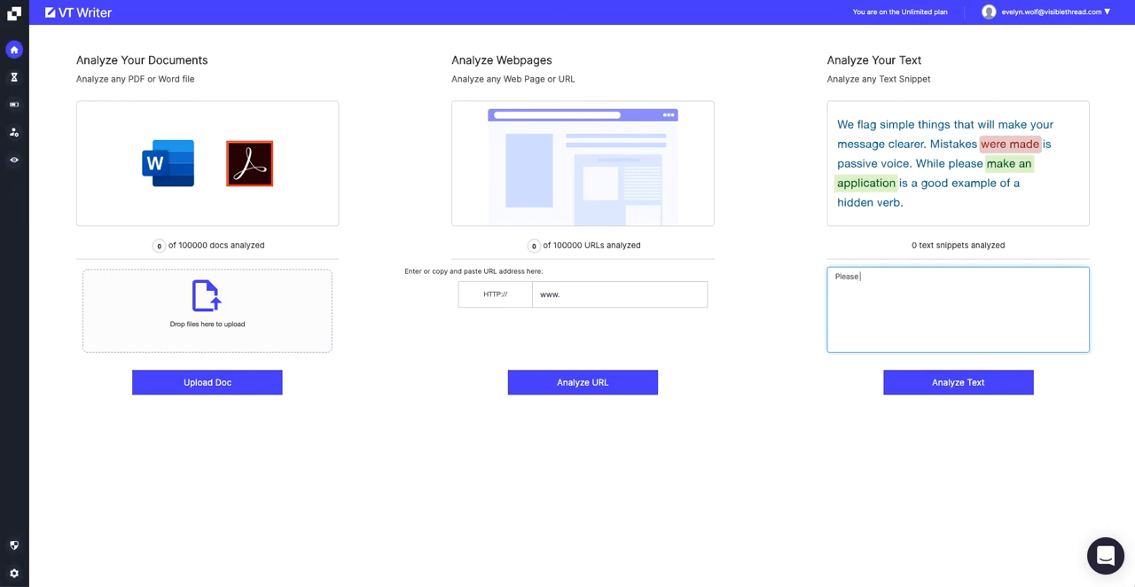
pyautogui.write('stay safe from coronavir')
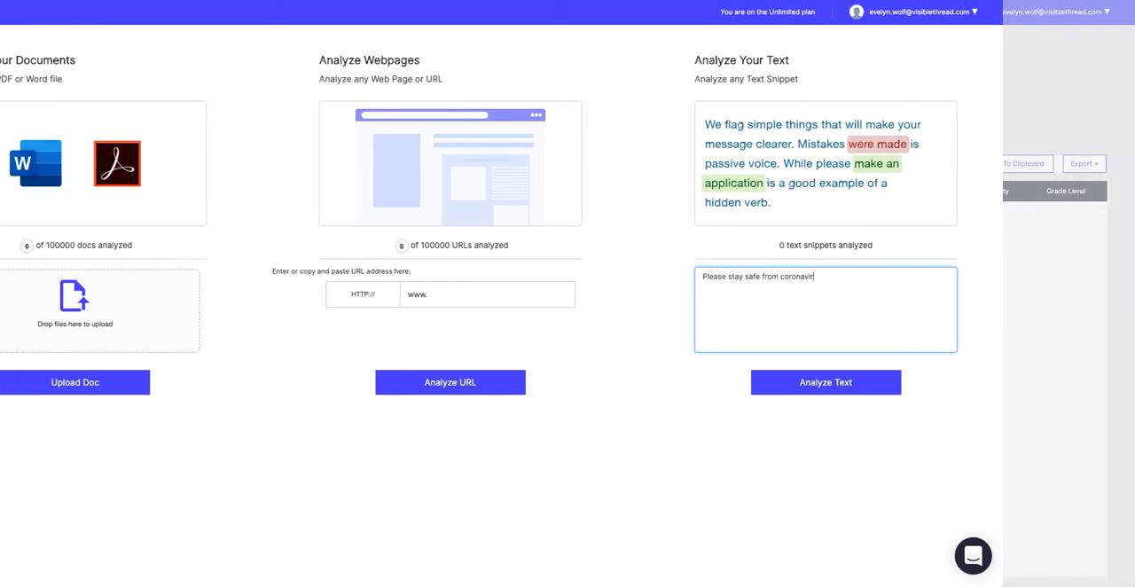
pyautogui.click(825, 381)
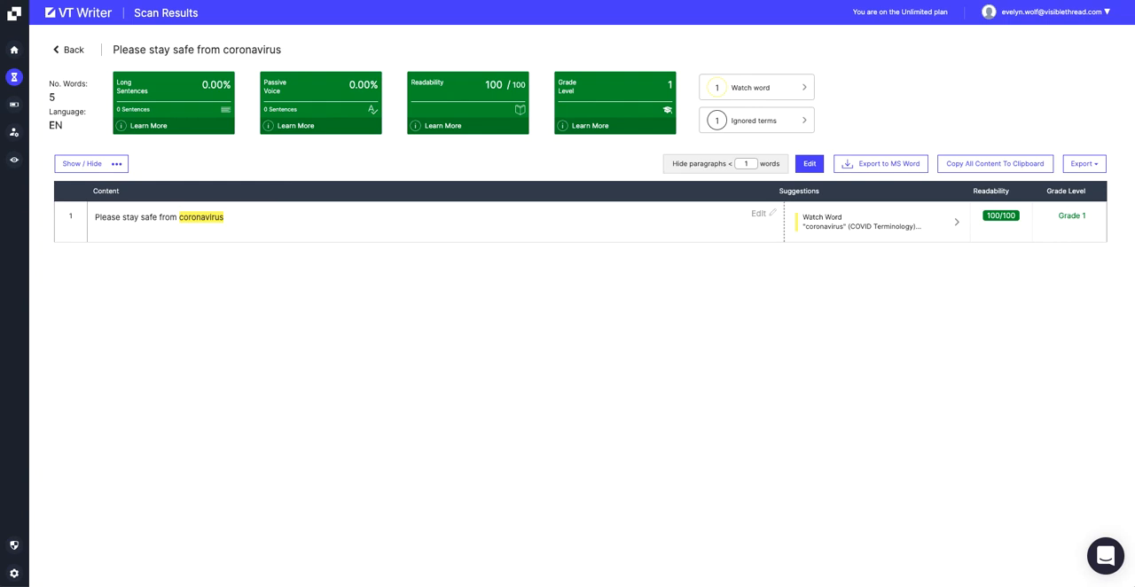
pyautogui.moveTo(550, 410)
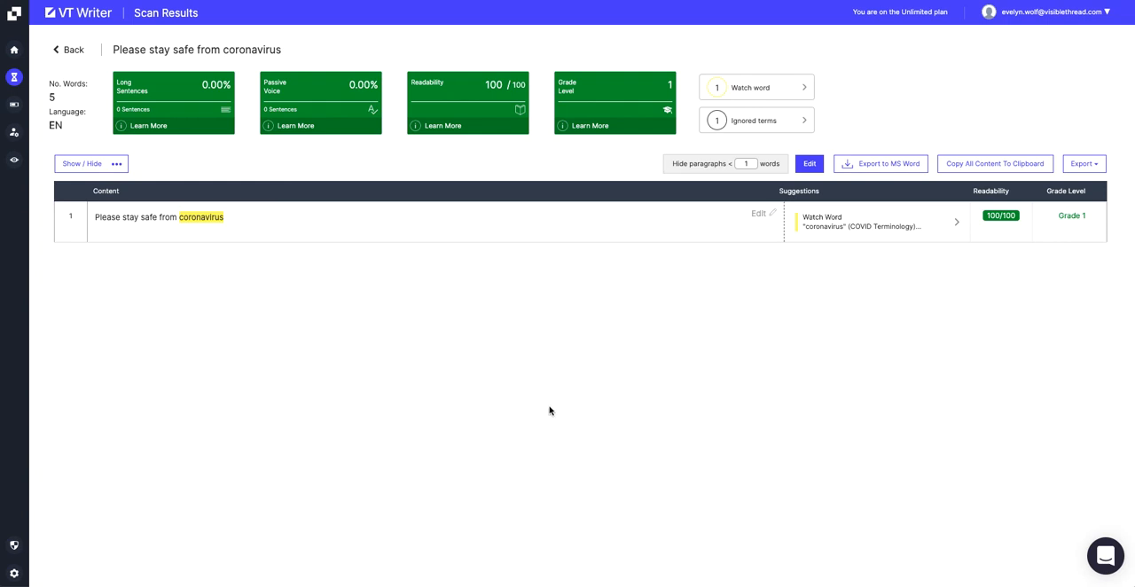
pyautogui.moveTo(201, 217)
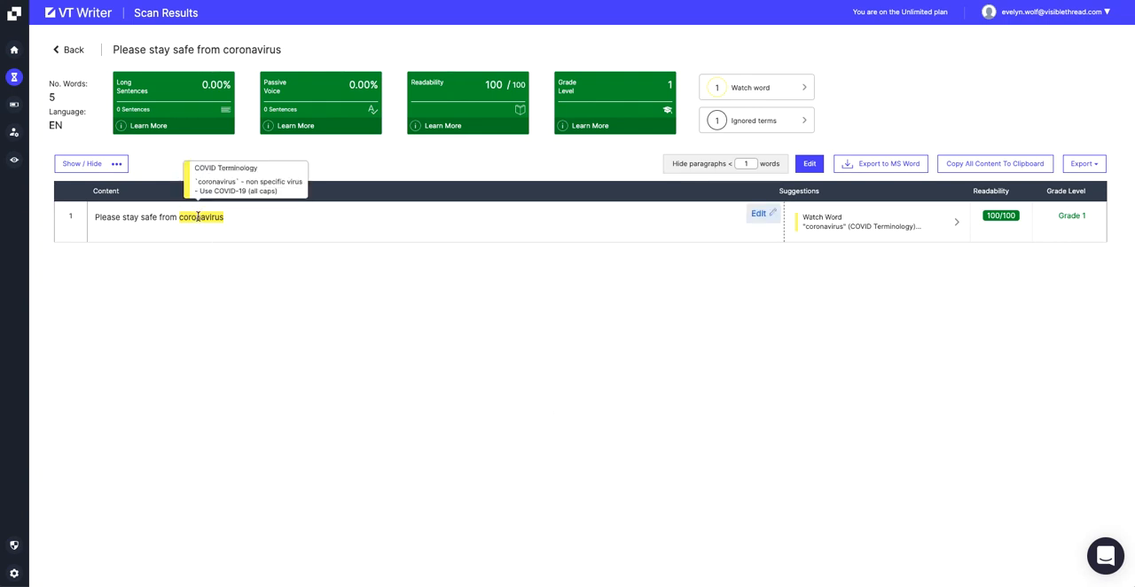